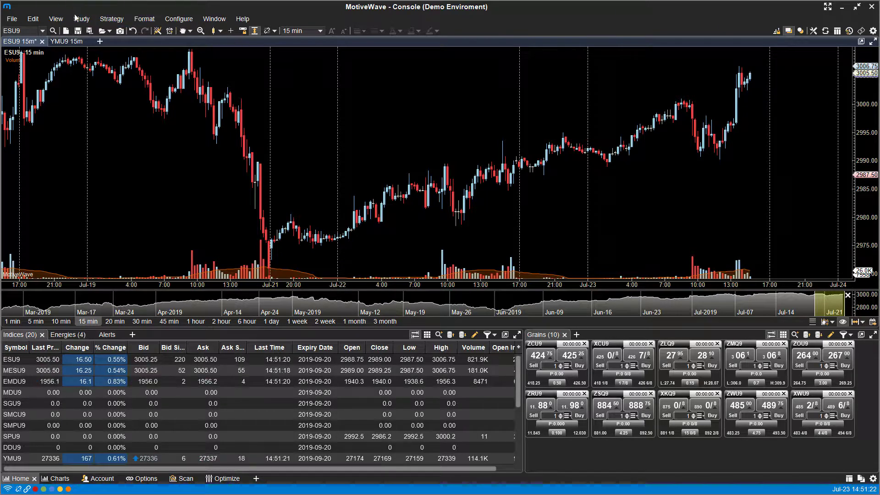
Bring up the Add Study list of all available studies for the chart
{"action": "left_click", "coordinate": [81, 18]}
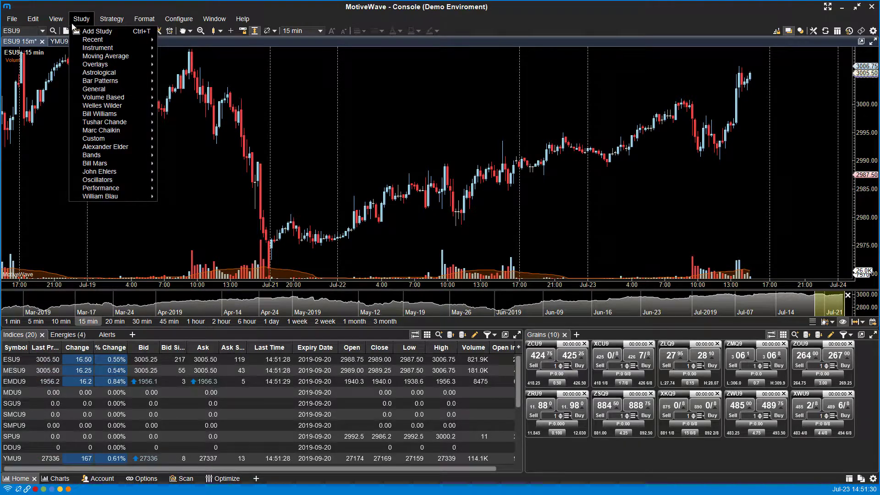
{"action": "mouse_move", "coordinate": [91, 155]}
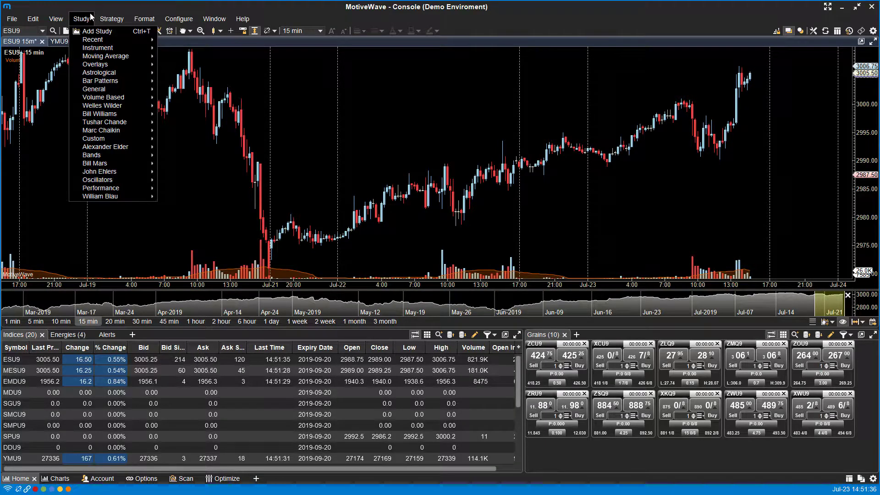
{"action": "mouse_move", "coordinate": [99, 196]}
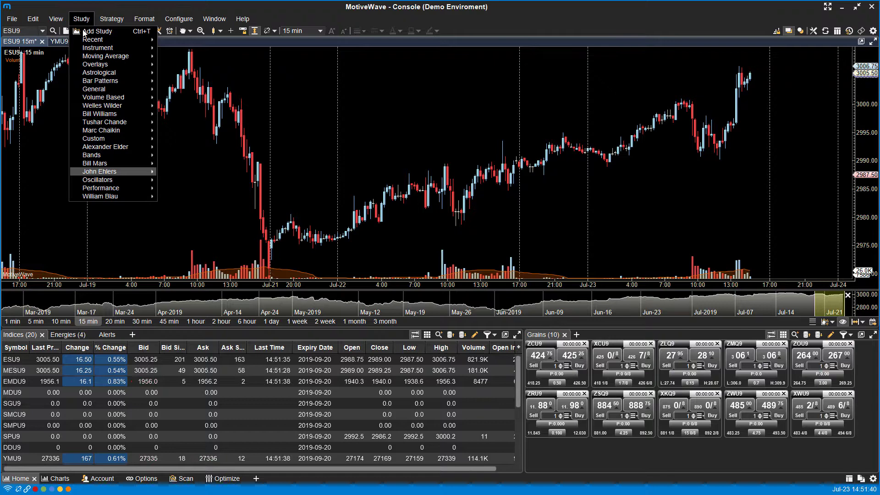
{"action": "mouse_move", "coordinate": [103, 122]}
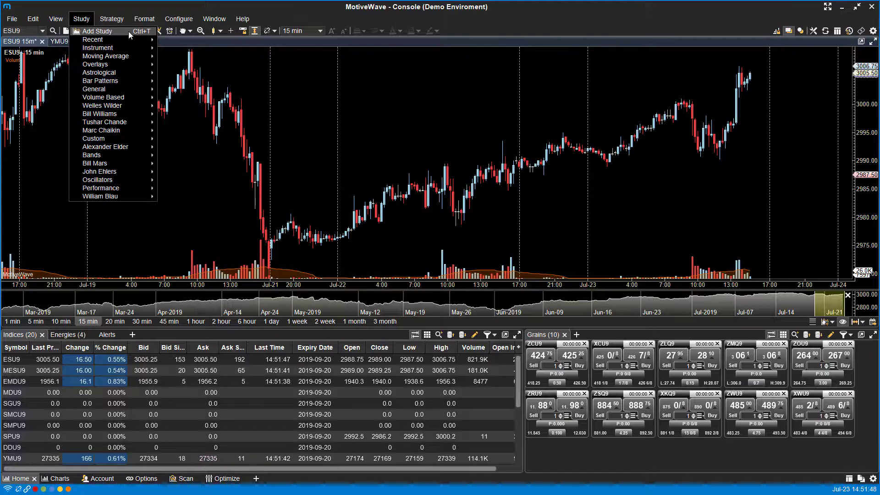
{"action": "left_click", "coordinate": [80, 18]}
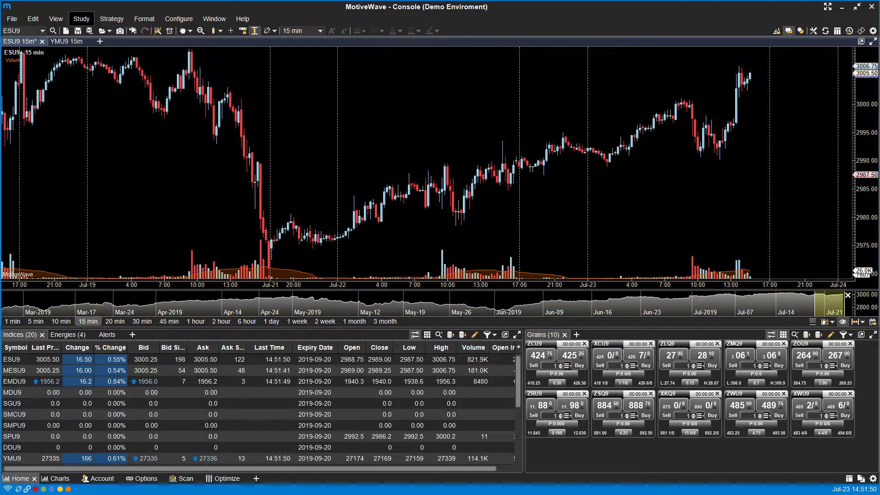
{"action": "left_click", "coordinate": [81, 18]}
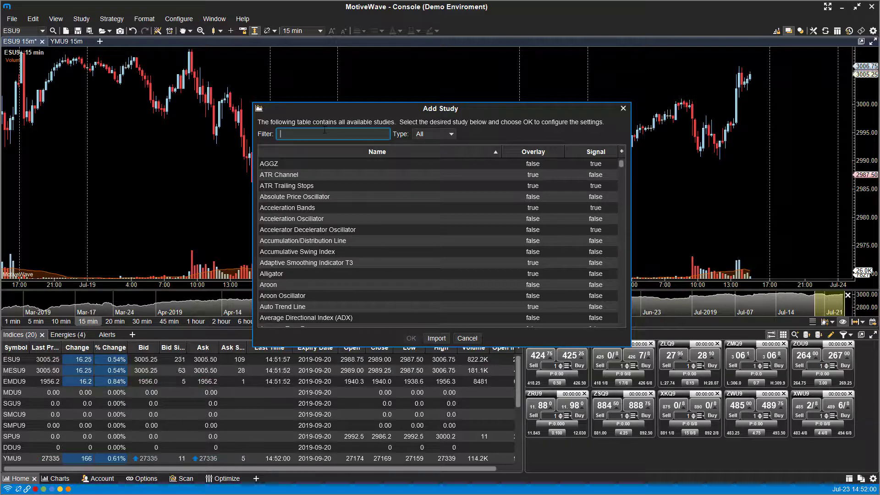
Filter the study list by 'atr', 'ad', then 'boll' and choose Bollinger Bands
{"action": "type", "text": "atr"}
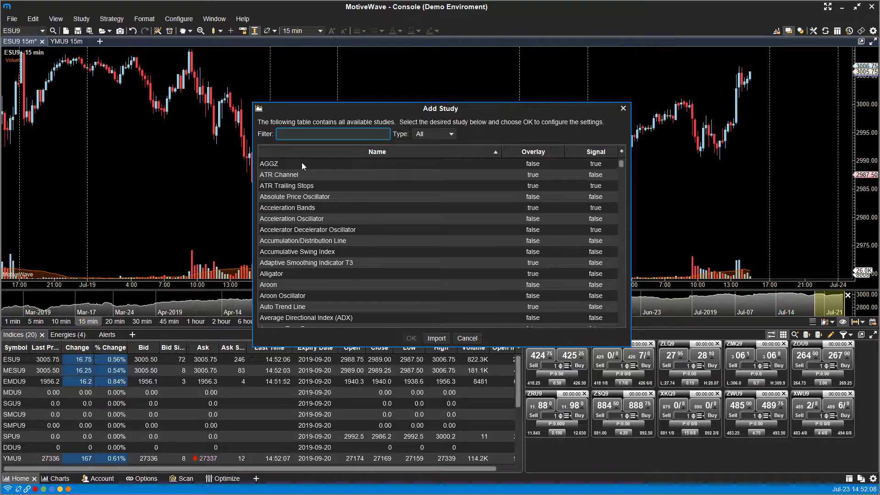
{"action": "type", "text": "ad"}
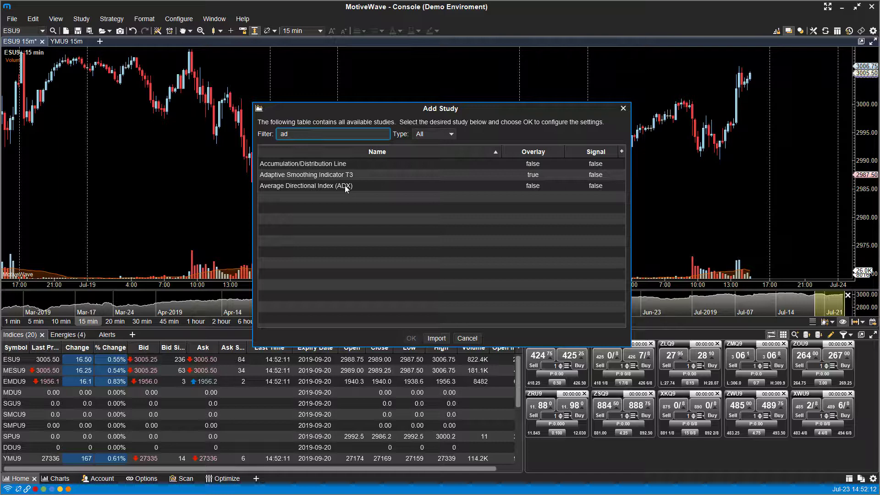
{"action": "type", "text": "boll"}
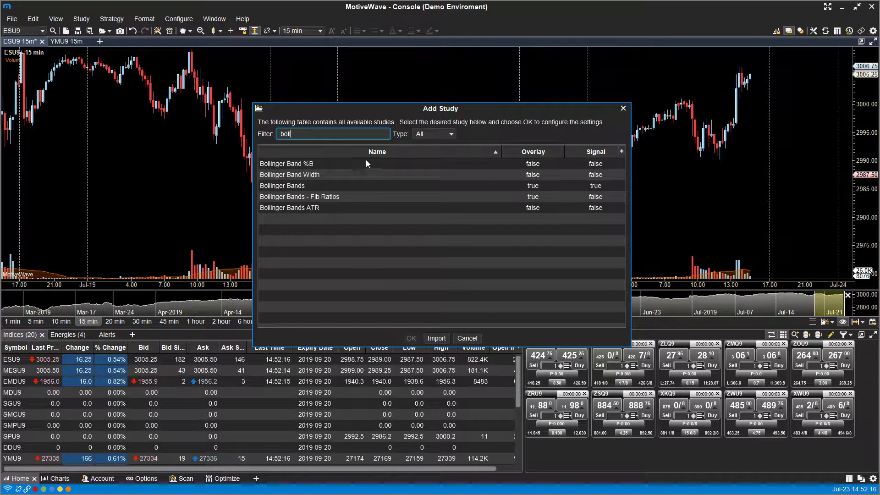
{"action": "left_click", "coordinate": [432, 134]}
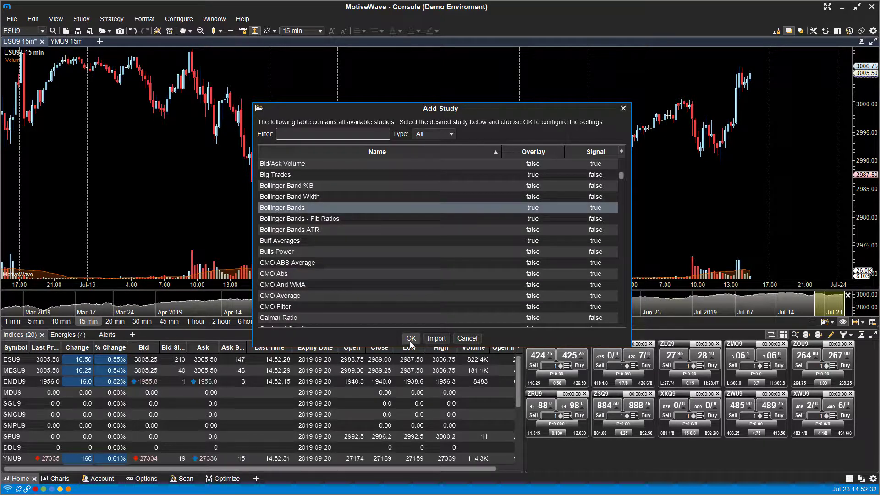
Confirm Bollinger Bands and keep Close input with SMA averaging method
{"action": "left_click", "coordinate": [410, 339]}
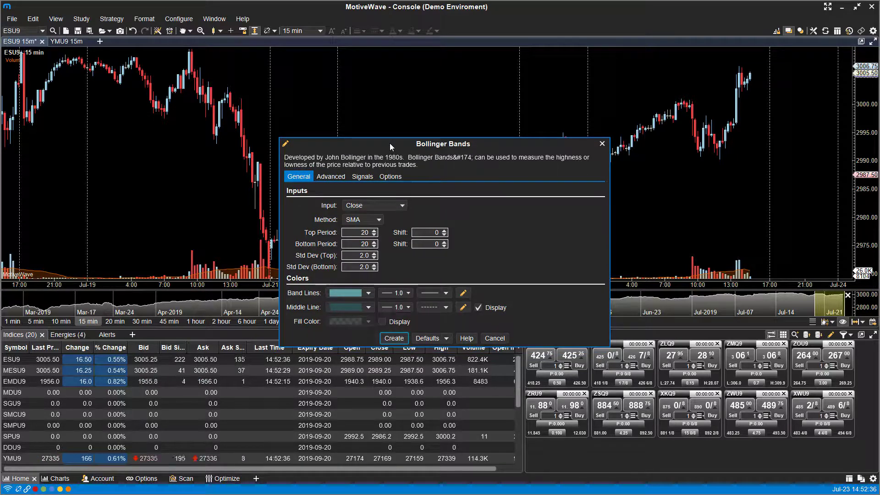
{"action": "mouse_move", "coordinate": [430, 174]}
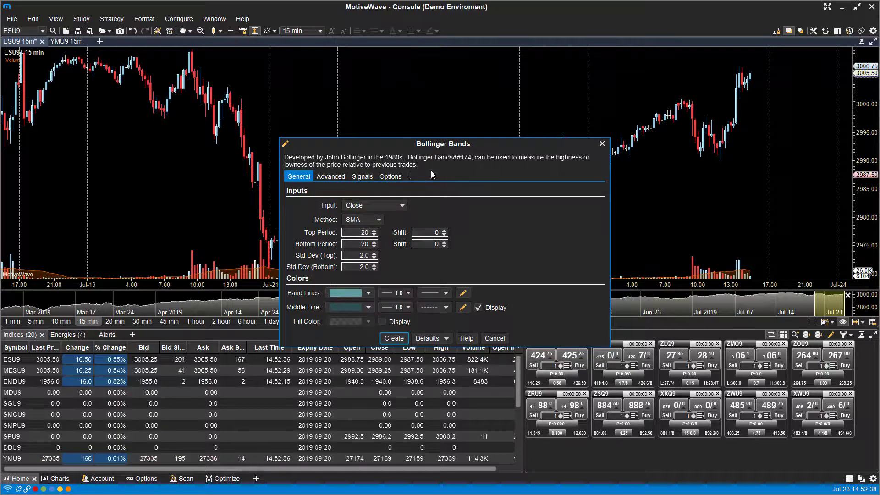
{"action": "mouse_move", "coordinate": [515, 197]}
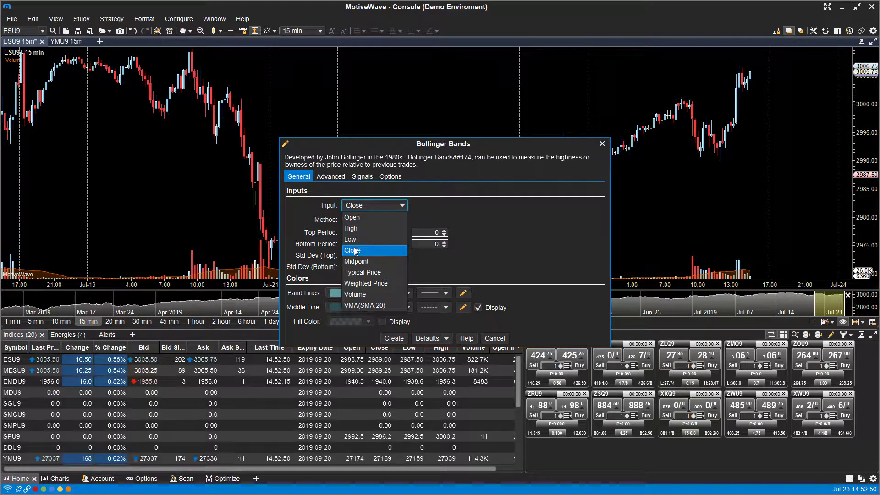
{"action": "left_click", "coordinate": [352, 250]}
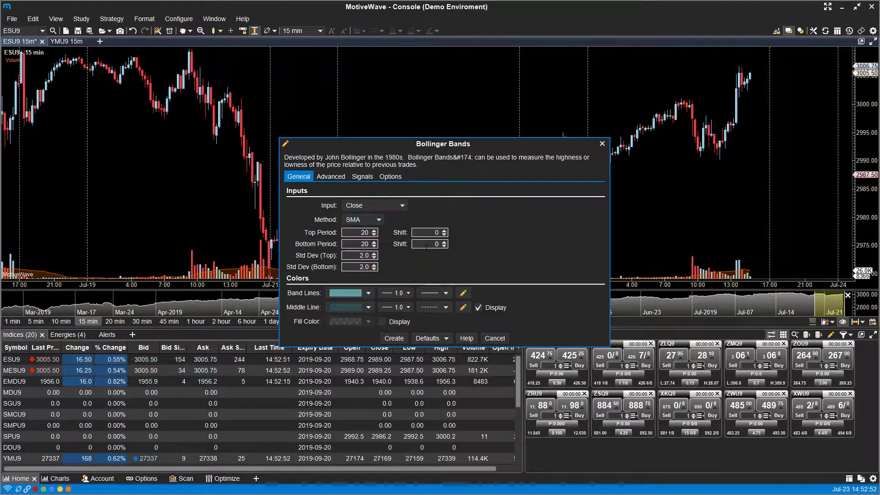
{"action": "left_click", "coordinate": [379, 219]}
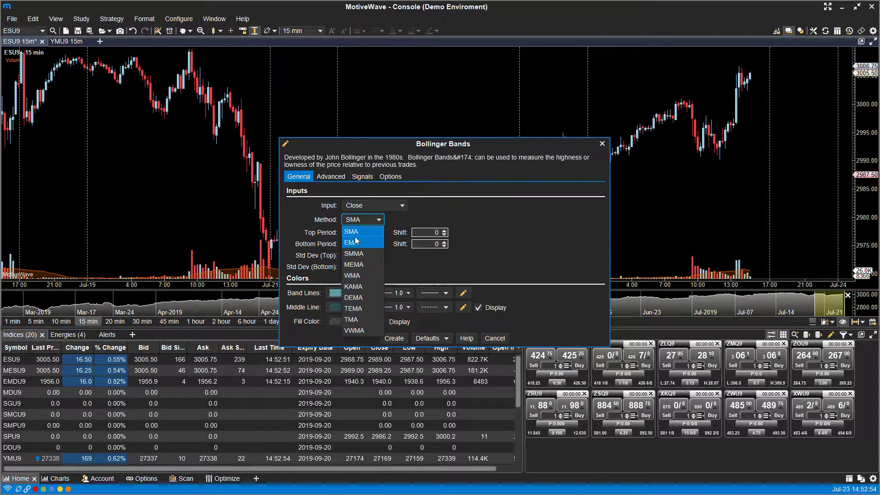
{"action": "mouse_move", "coordinate": [352, 308]}
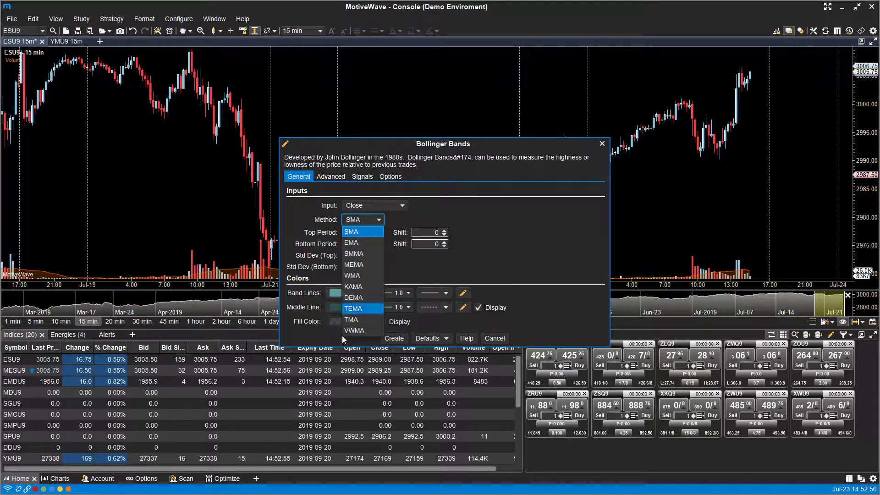
{"action": "left_click", "coordinate": [351, 231]}
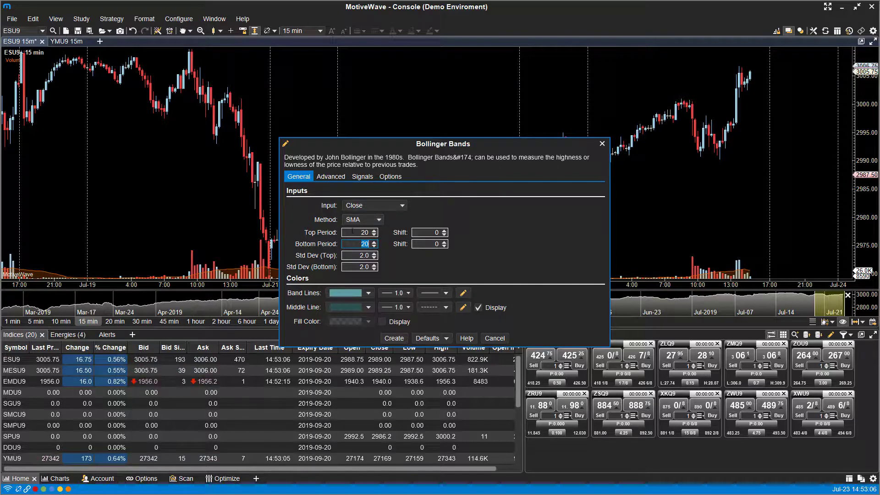
Nudge the top period to 21 and back to 20, leaving deviations at 2.0
{"action": "left_click", "coordinate": [374, 230]}
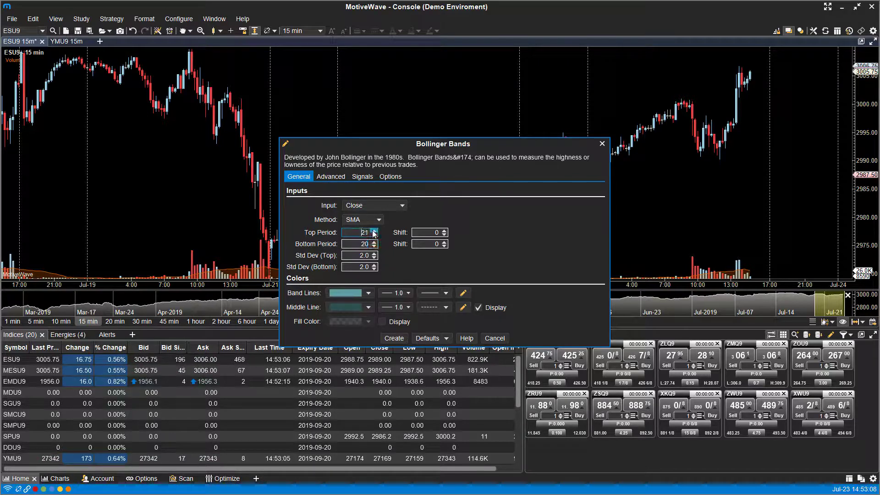
{"action": "left_click", "coordinate": [374, 235]}
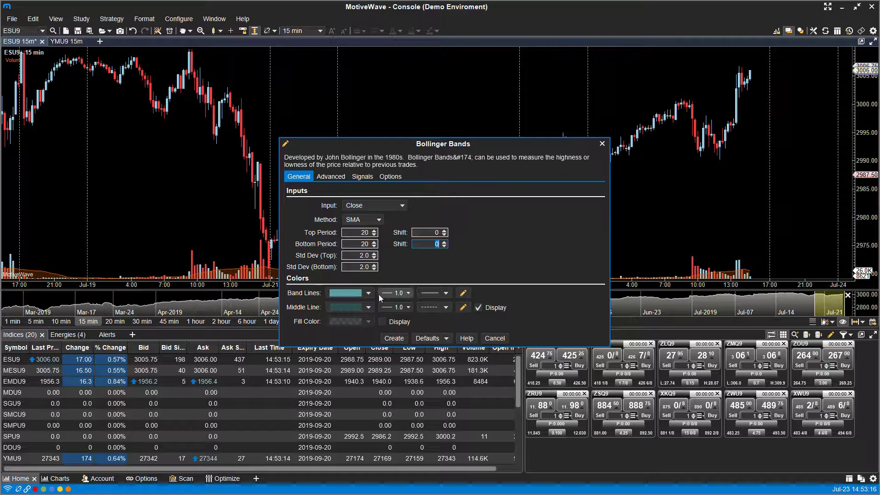
{"action": "left_click", "coordinate": [366, 293]}
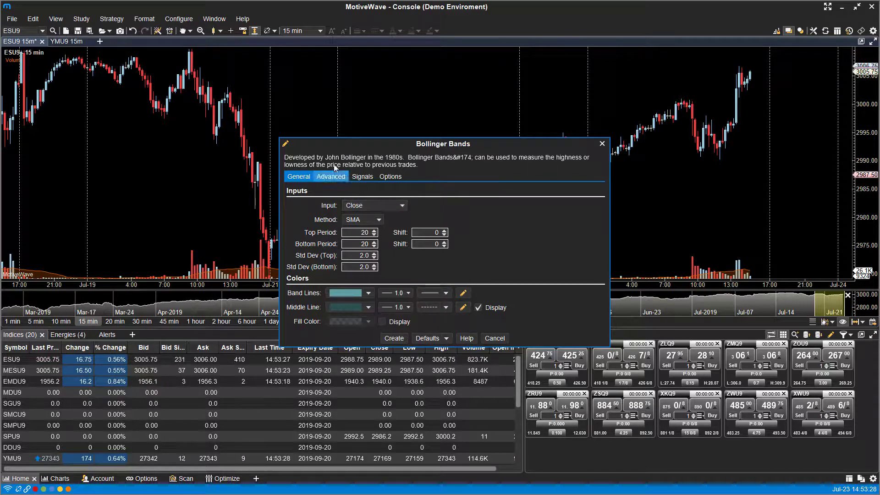
Review the Advanced and Signals settings with alerts enabled, then the display Options
{"action": "left_click", "coordinate": [331, 176]}
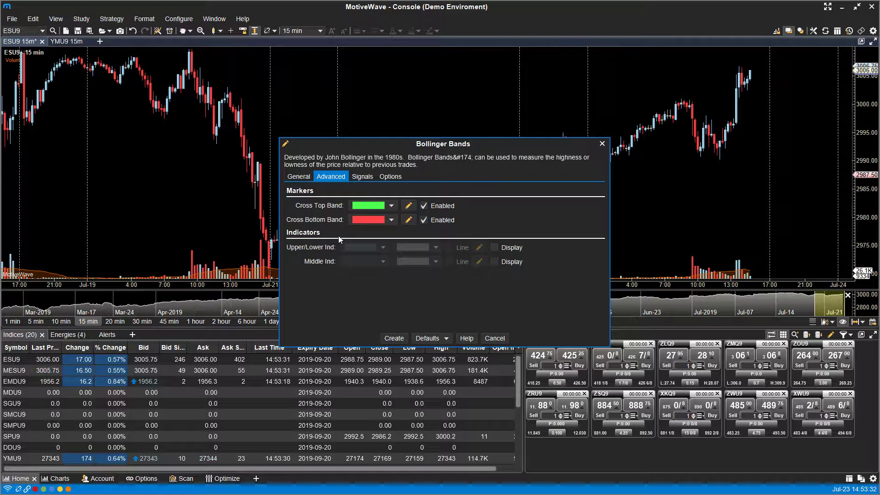
{"action": "left_click", "coordinate": [362, 176]}
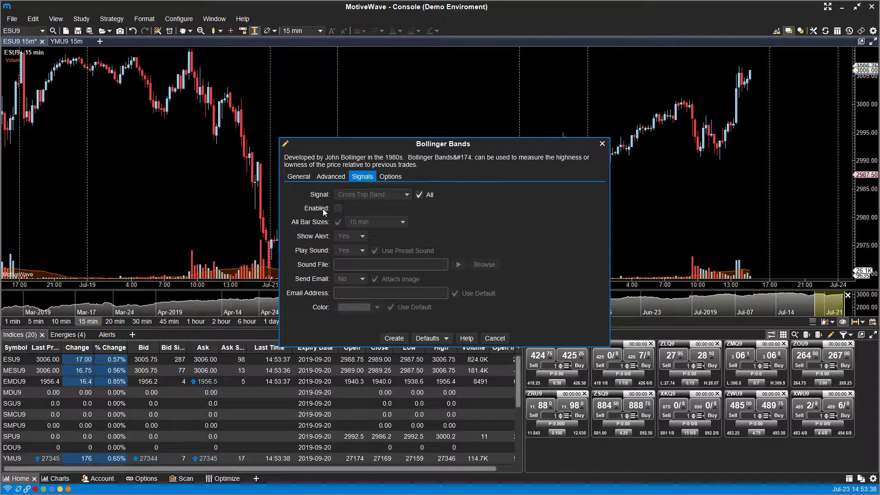
{"action": "left_click", "coordinate": [338, 208]}
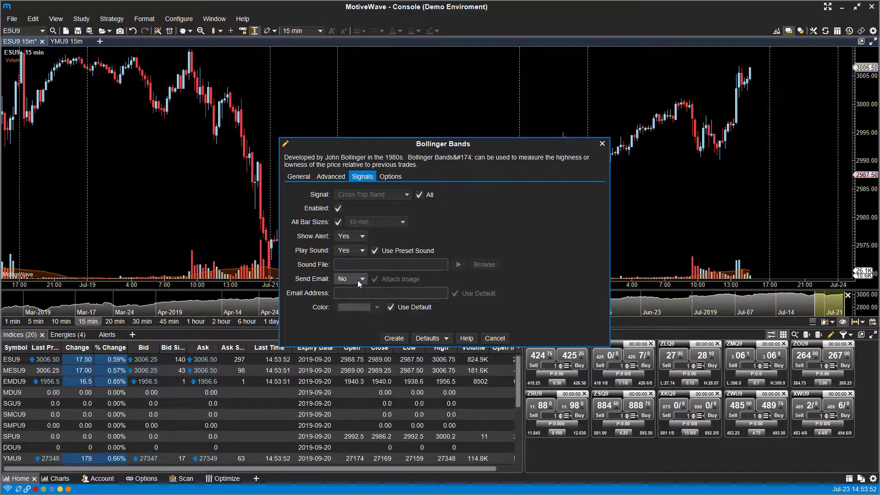
{"action": "left_click", "coordinate": [338, 209]}
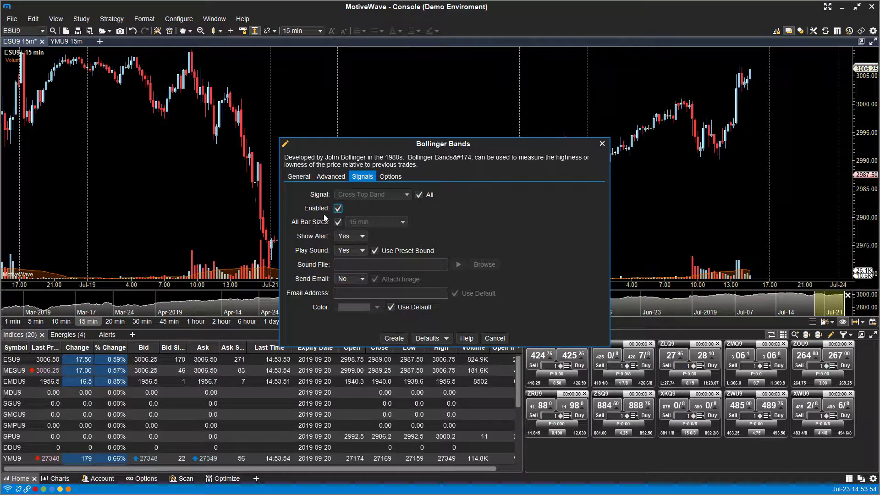
{"action": "left_click", "coordinate": [389, 176]}
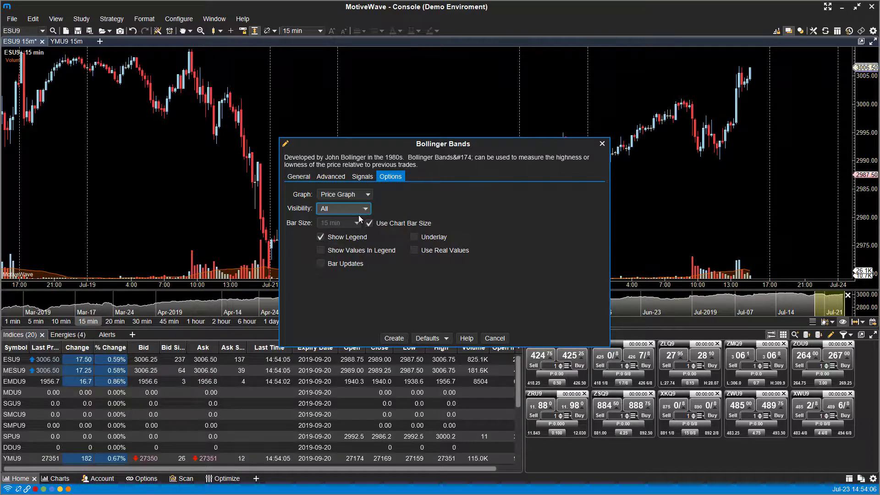
Check the study's intervals and return to the General inputs: Close, SMA, 20 periods, 2.0
{"action": "left_click", "coordinate": [366, 208]}
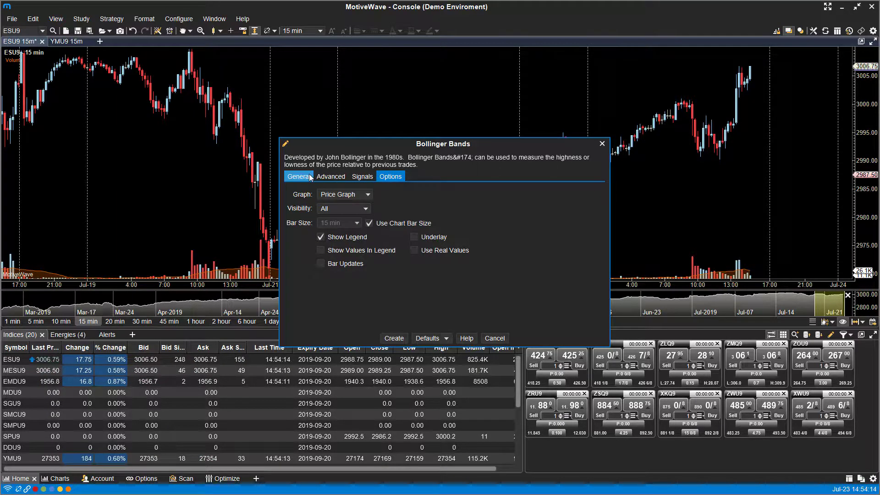
{"action": "left_click", "coordinate": [299, 176]}
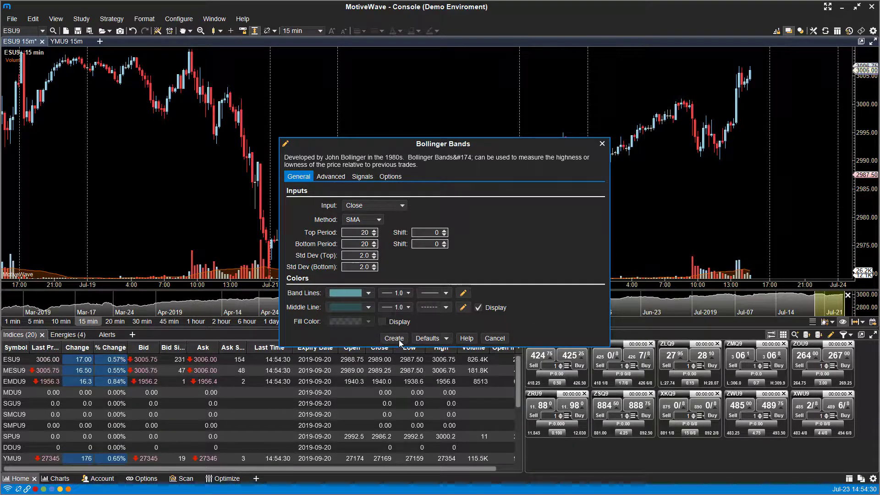
Create the Bollinger Bands study on the ESU9 15-minute chart
{"action": "left_click", "coordinate": [393, 338]}
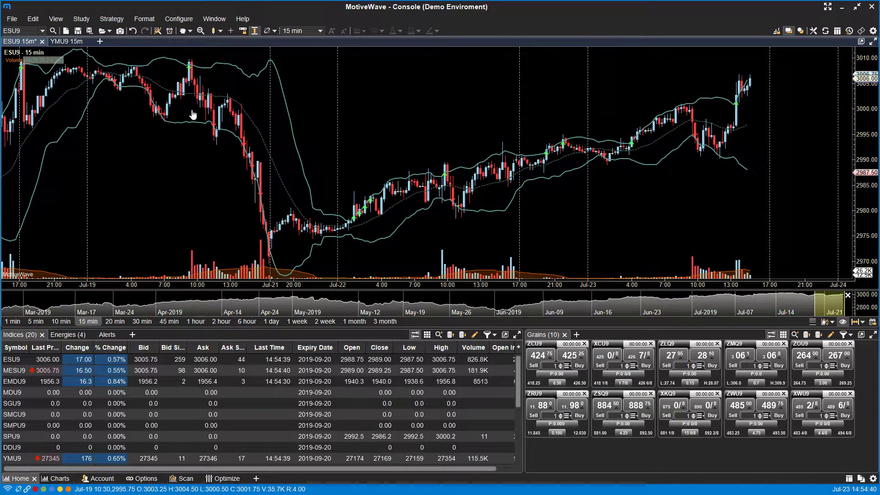
{"action": "mouse_move", "coordinate": [288, 165]}
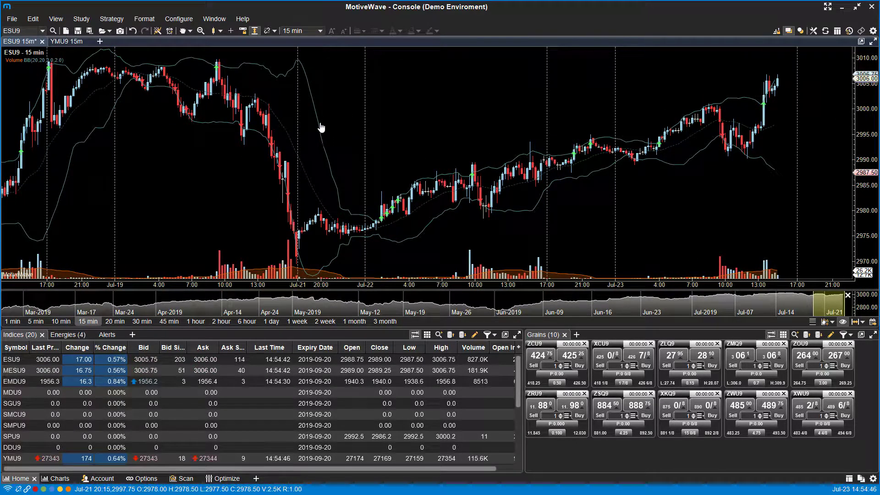
{"action": "mouse_move", "coordinate": [332, 165]}
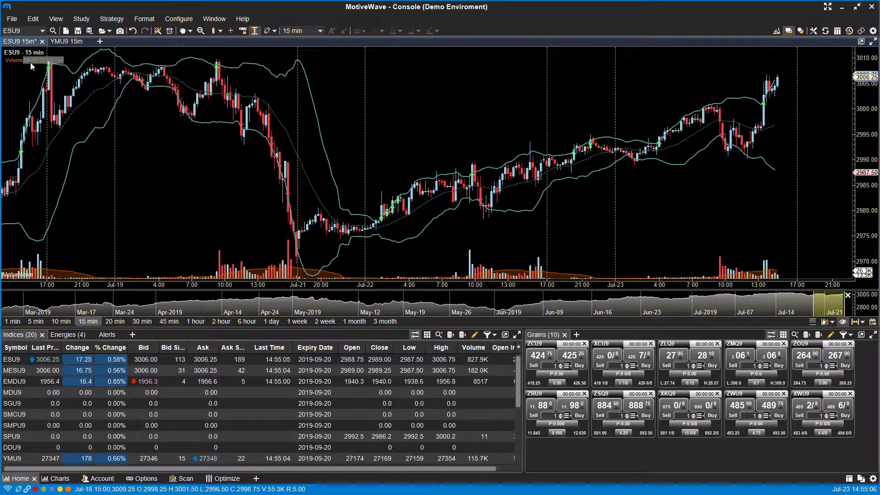
{"action": "right_click", "coordinate": [16, 61]}
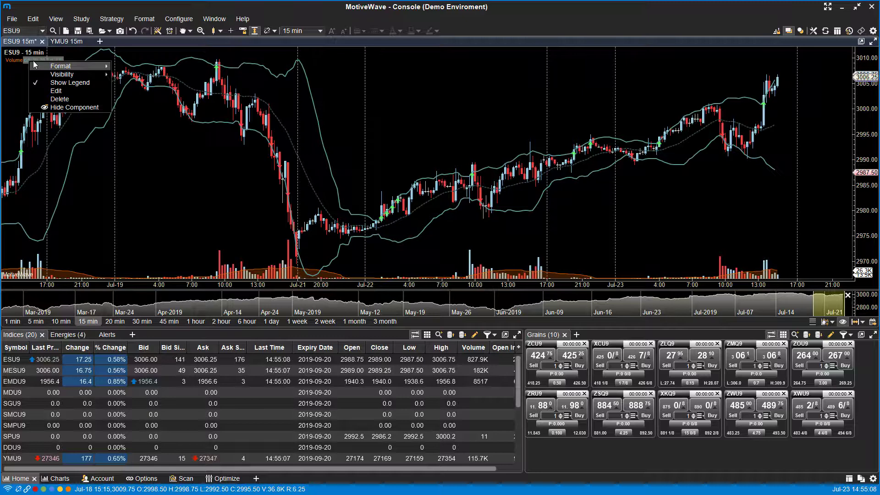
{"action": "mouse_move", "coordinate": [60, 66]}
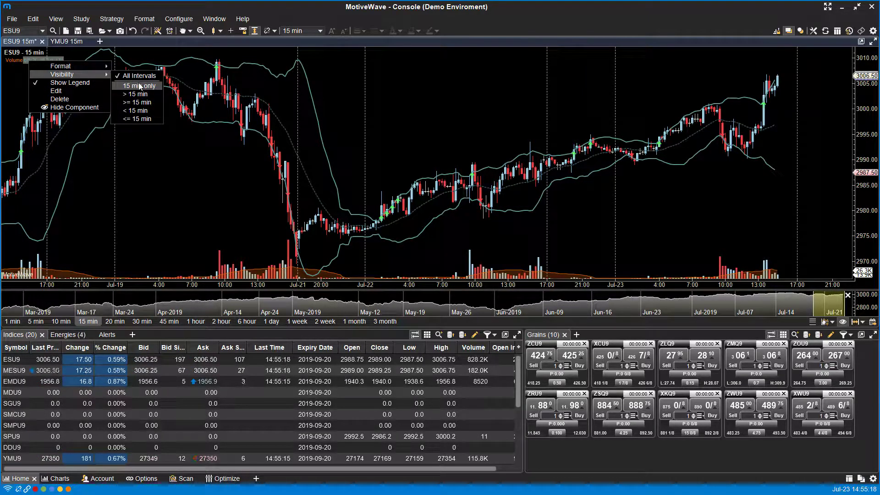
{"action": "mouse_move", "coordinate": [135, 94]}
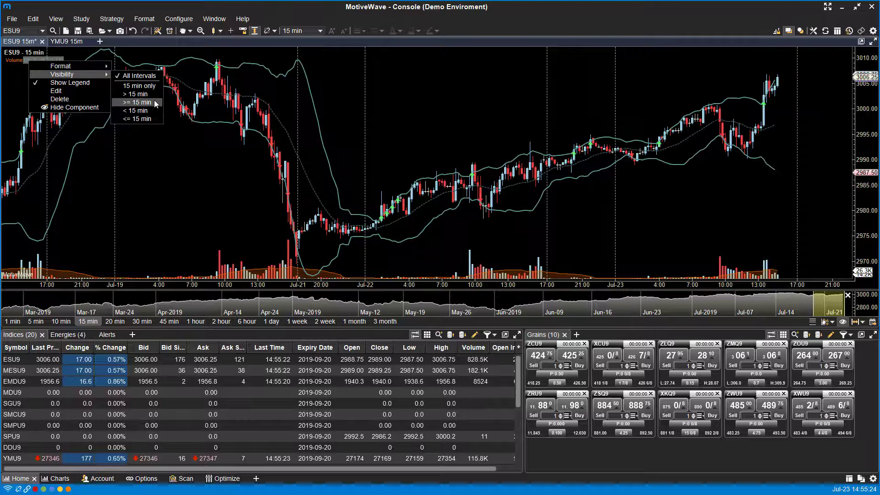
{"action": "mouse_move", "coordinate": [69, 82]}
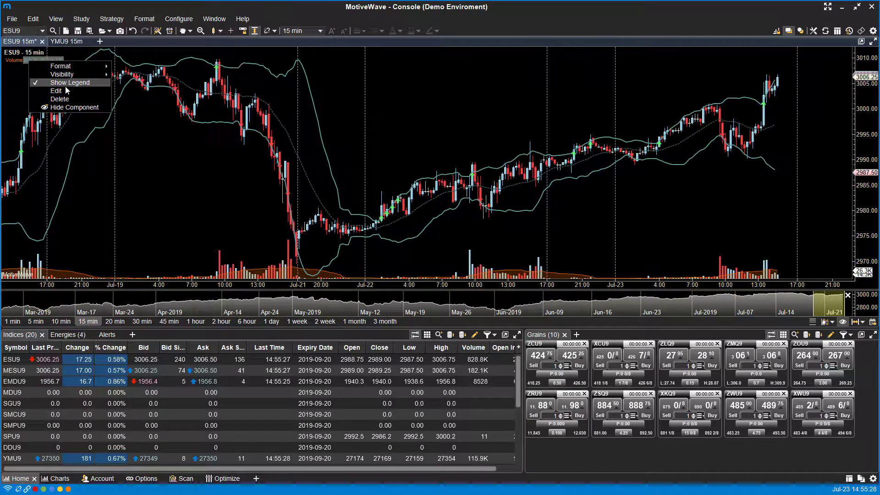
{"action": "left_click", "coordinate": [55, 91]}
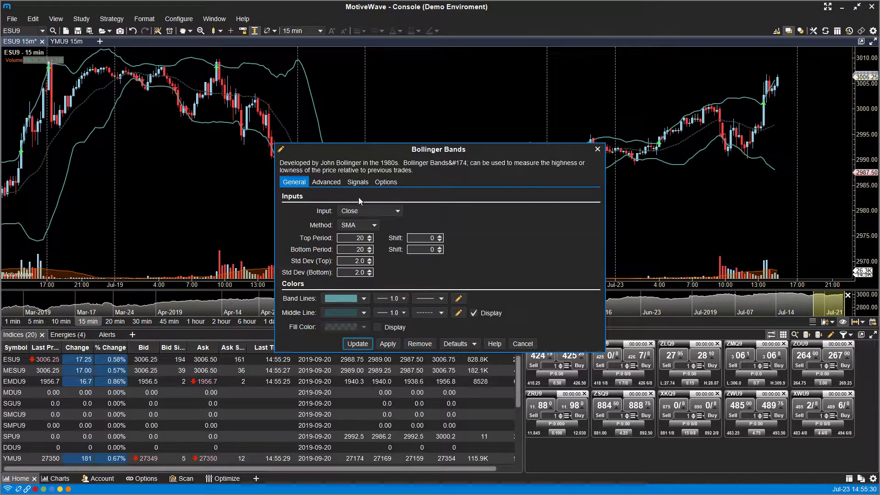
{"action": "left_click", "coordinate": [357, 344]}
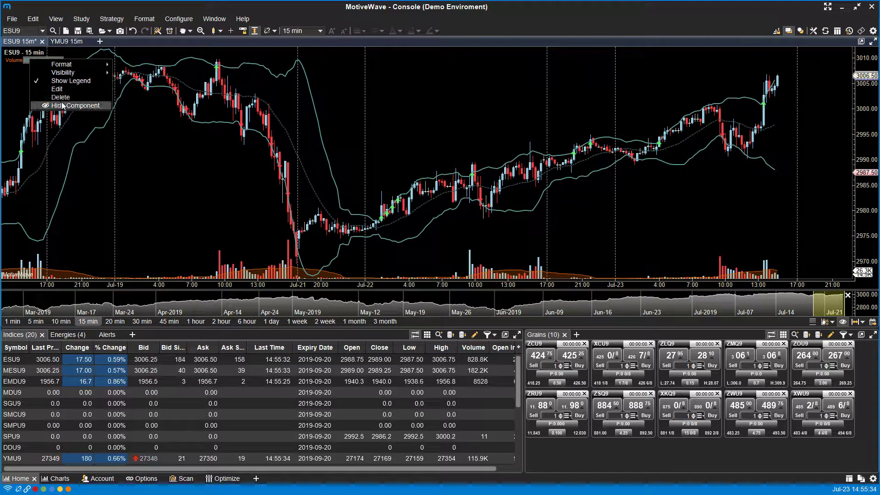
{"action": "left_click", "coordinate": [81, 106]}
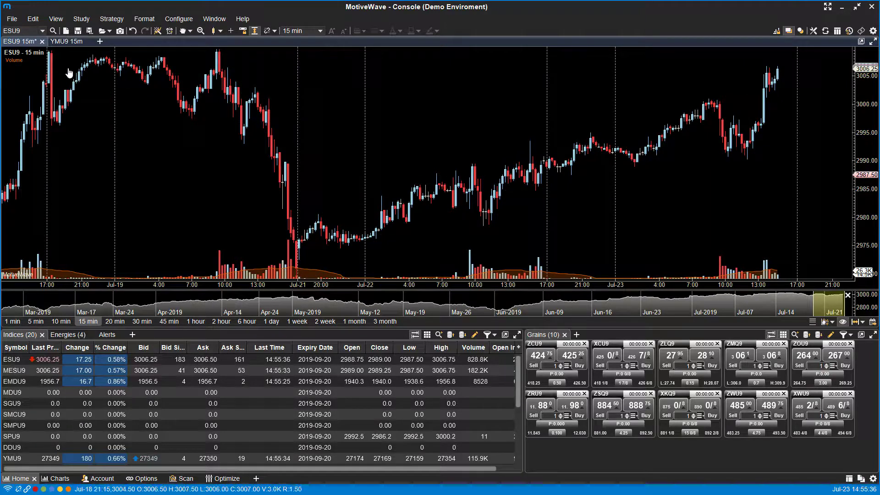
{"action": "right_click", "coordinate": [14, 61]}
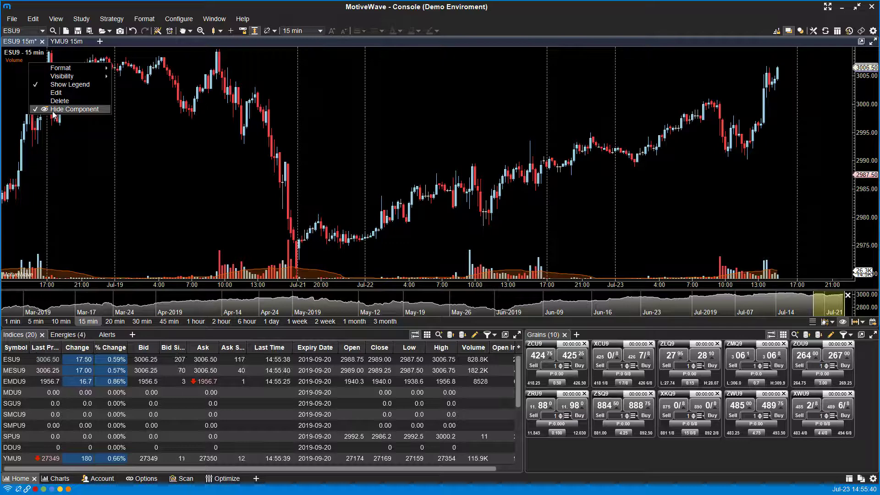
{"action": "left_click", "coordinate": [79, 109]}
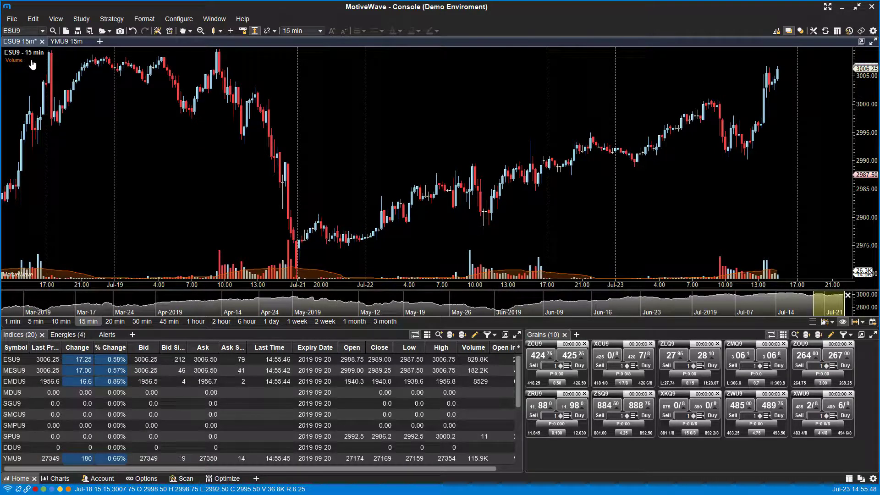
{"action": "right_click", "coordinate": [14, 61]}
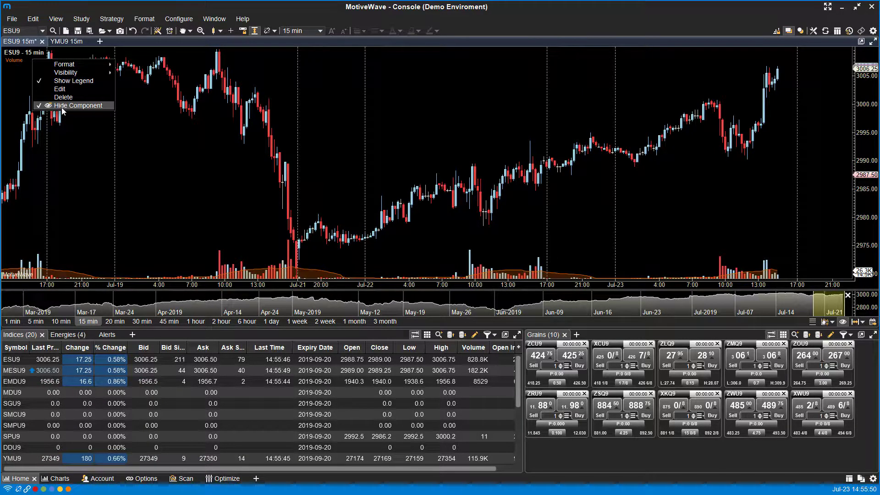
{"action": "left_click", "coordinate": [76, 105]}
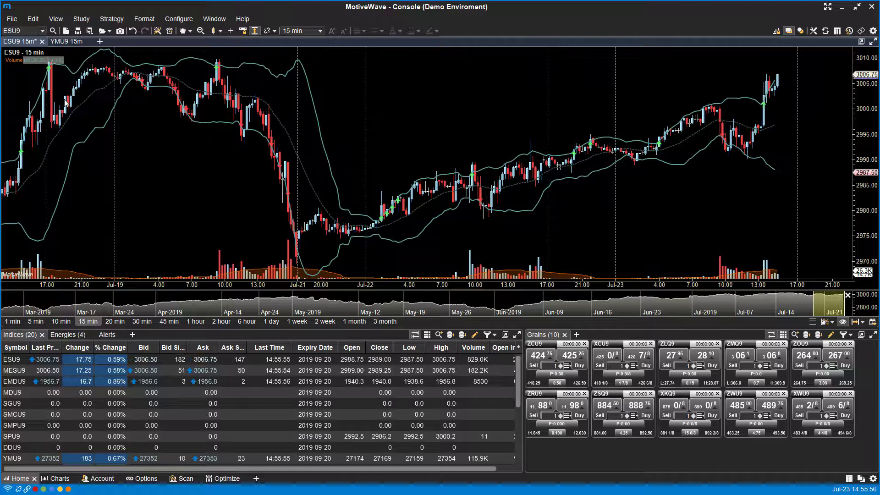
{"action": "left_click", "coordinate": [81, 18]}
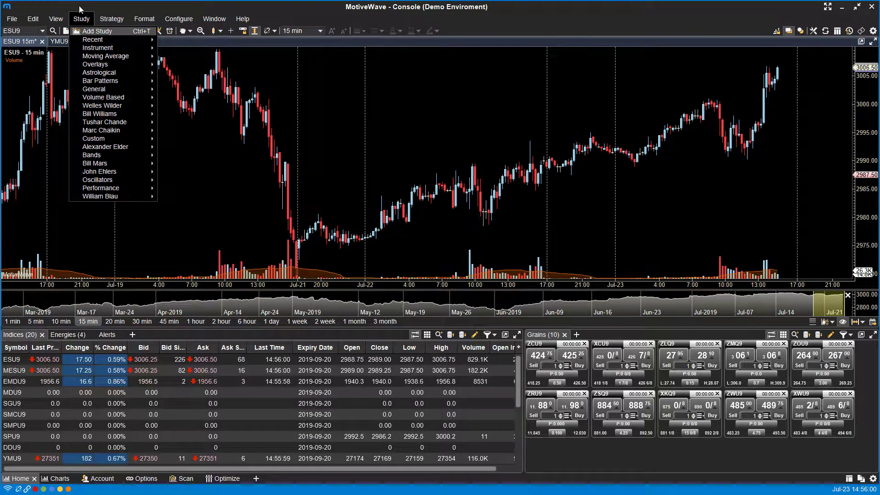
Restore the trading window and add an Exponential Moving Average from the Moving Average studies
{"action": "left_click", "coordinate": [853, 6]}
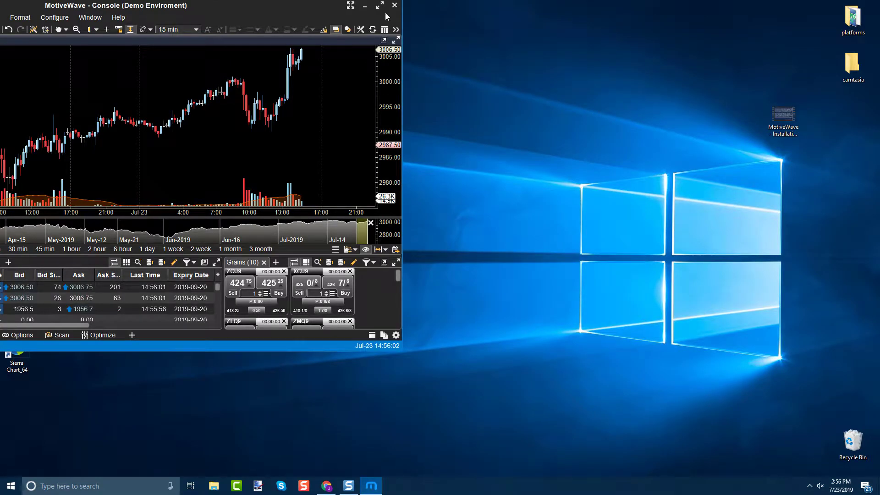
{"action": "left_click", "coordinate": [379, 5]}
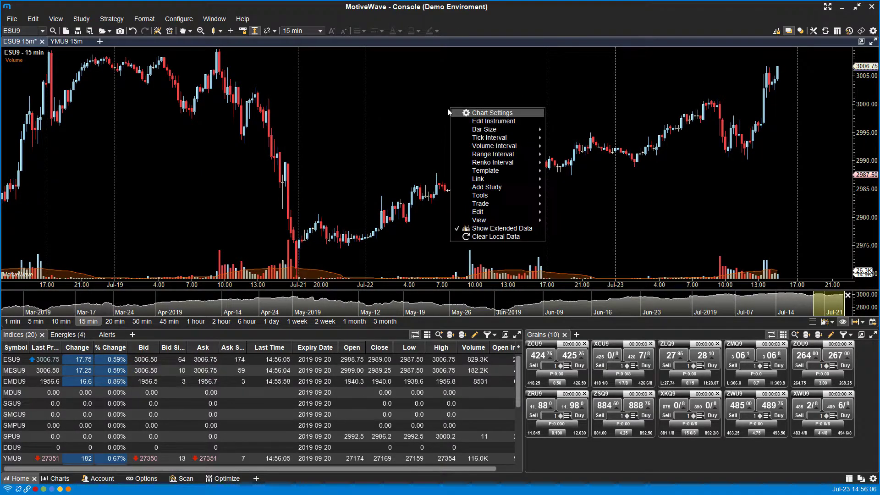
{"action": "mouse_move", "coordinate": [496, 145]}
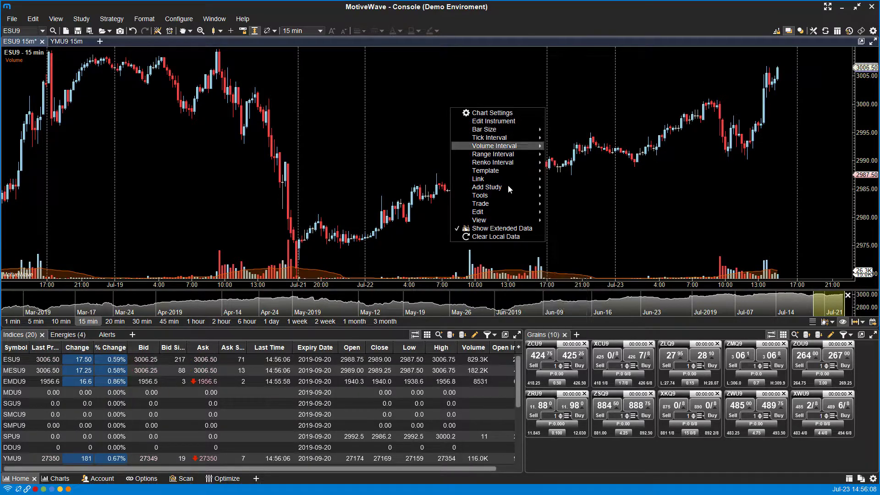
{"action": "mouse_move", "coordinate": [487, 187]}
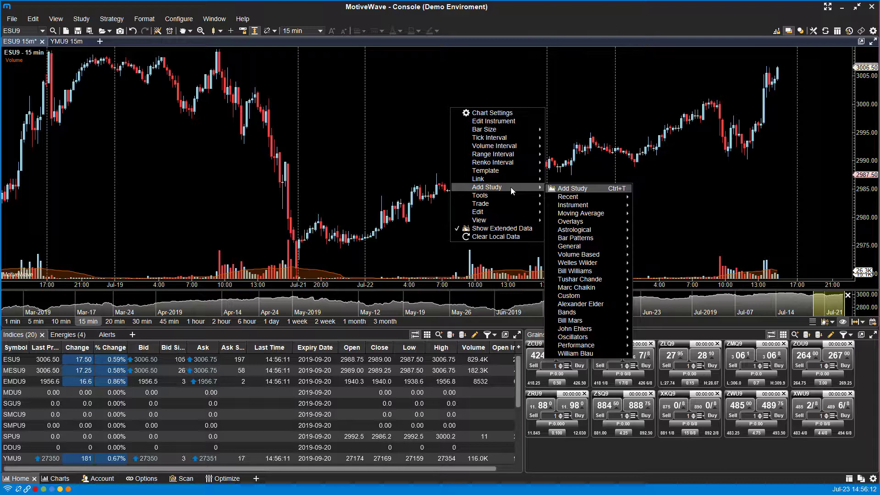
{"action": "mouse_move", "coordinate": [572, 221]}
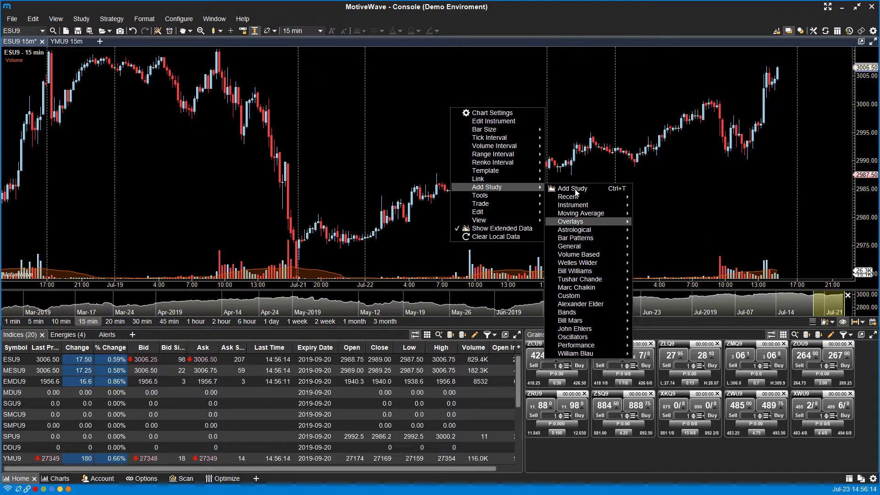
{"action": "mouse_move", "coordinate": [572, 204]}
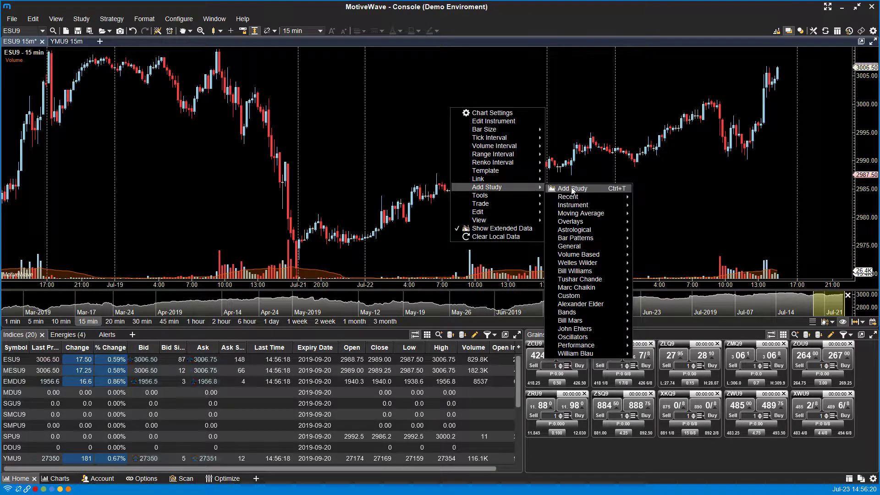
{"action": "left_click", "coordinate": [572, 188]}
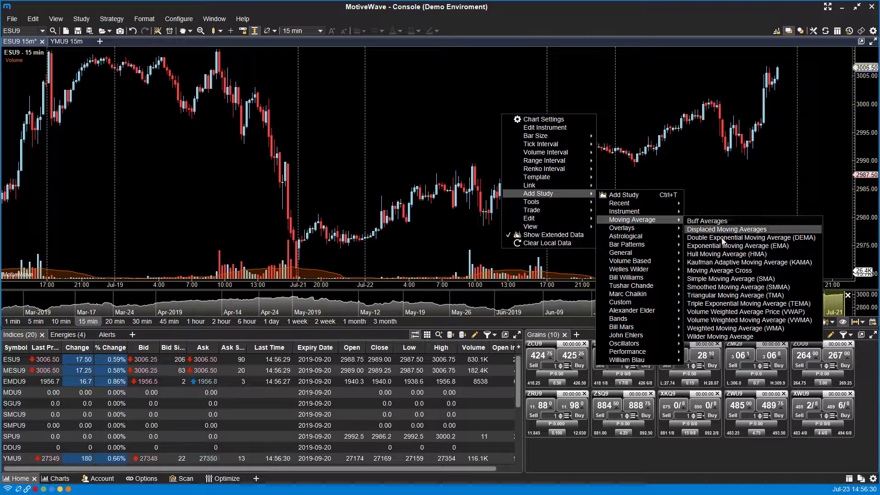
{"action": "mouse_move", "coordinate": [726, 254]}
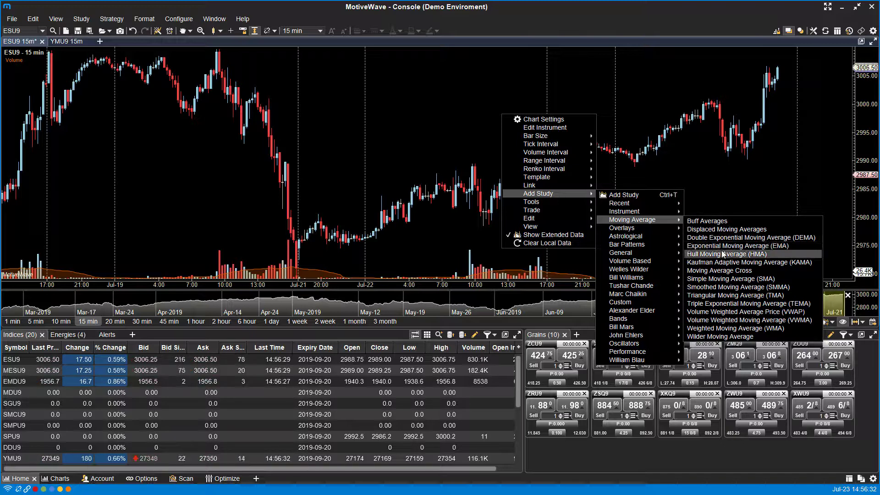
{"action": "left_click", "coordinate": [732, 246]}
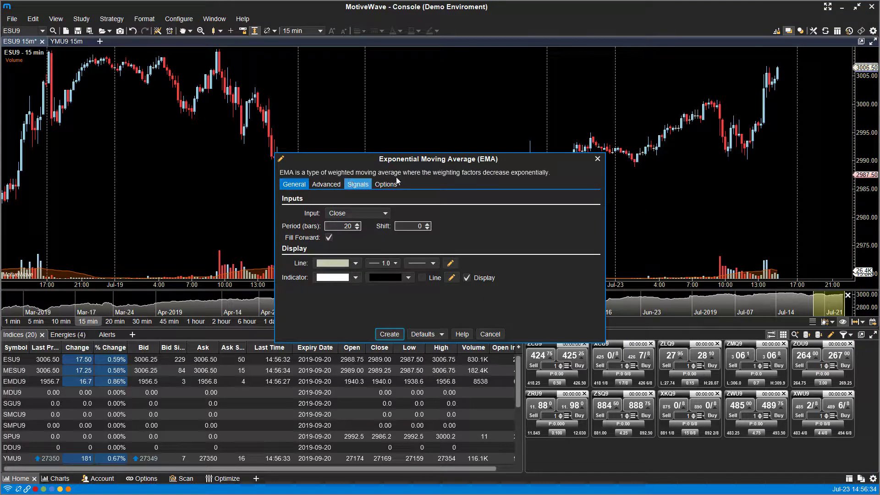
Check the EMA price inputs and keep Close with a 20-period length
{"action": "left_click", "coordinate": [325, 184]}
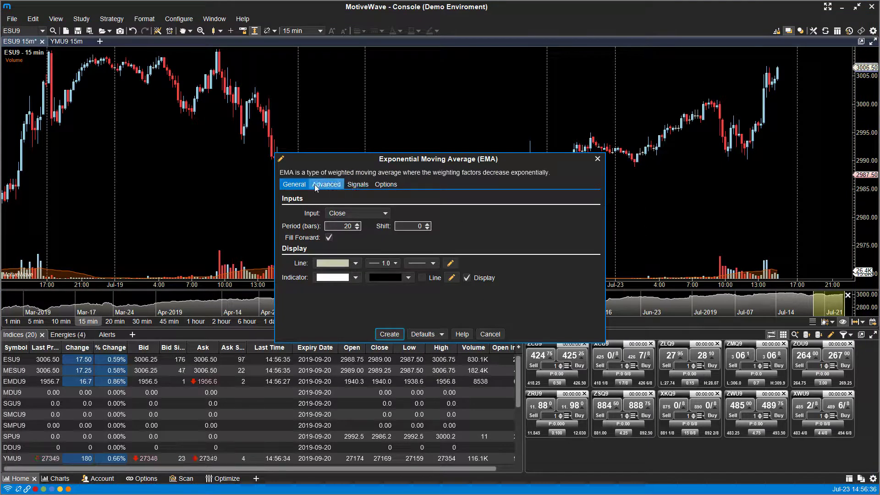
{"action": "left_click", "coordinate": [294, 184]}
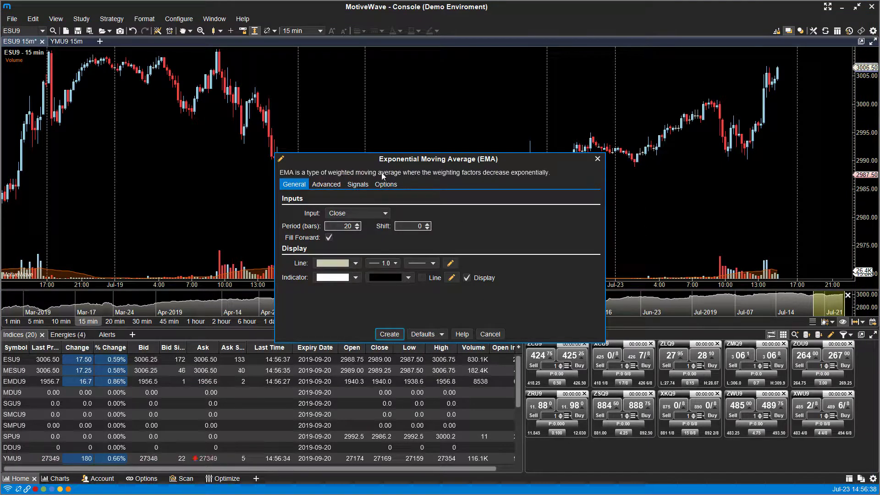
{"action": "mouse_move", "coordinate": [354, 320]}
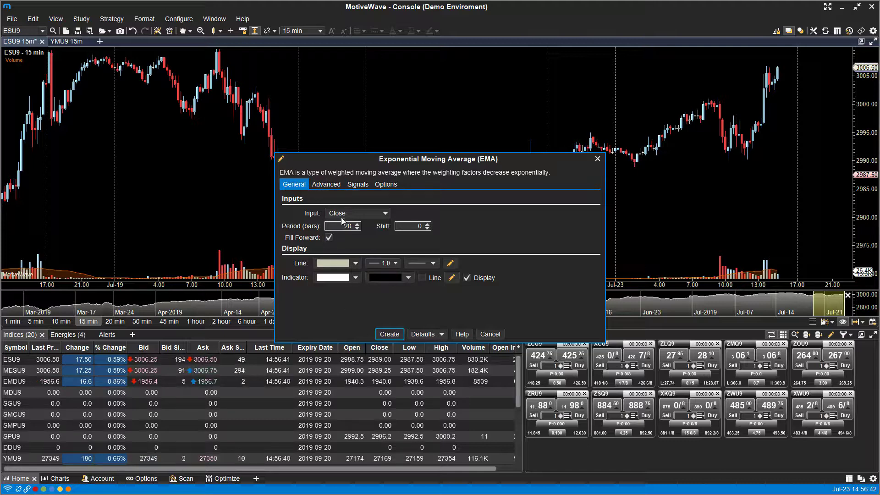
{"action": "left_click", "coordinate": [356, 213]}
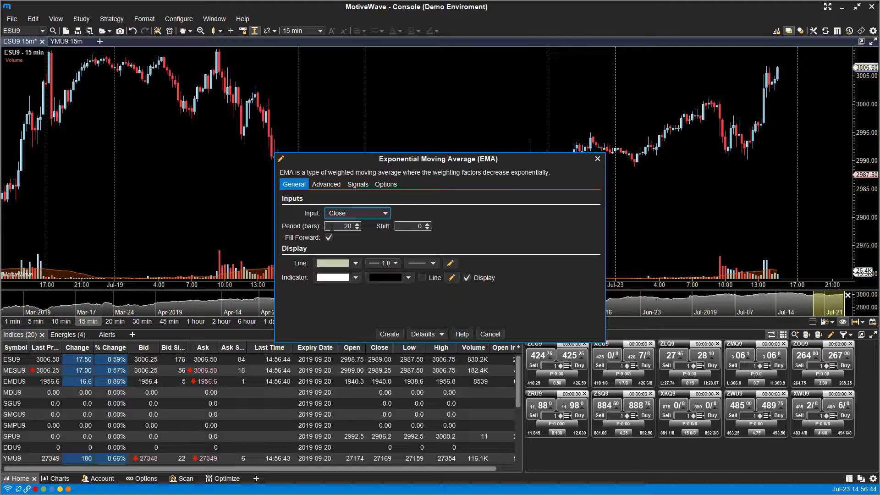
{"action": "left_click", "coordinate": [325, 185]}
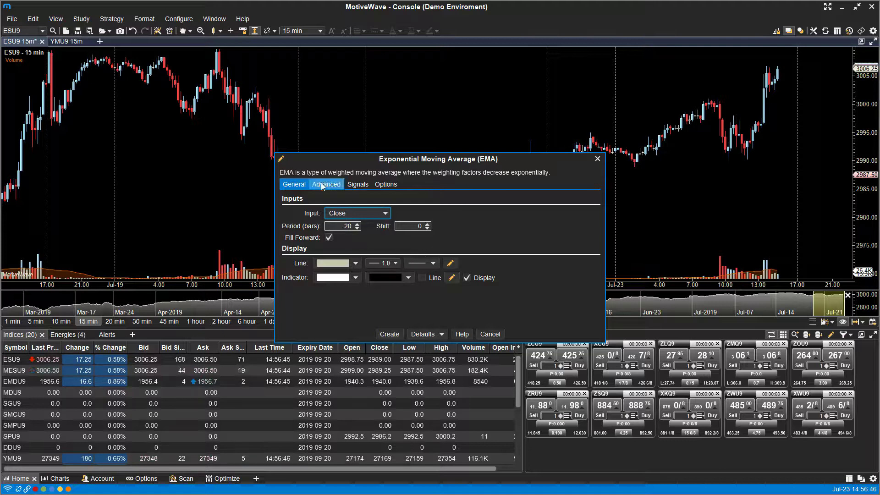
Review the EMA's Advanced, Signals and Options settings, then create it on the chart
{"action": "left_click", "coordinate": [326, 184]}
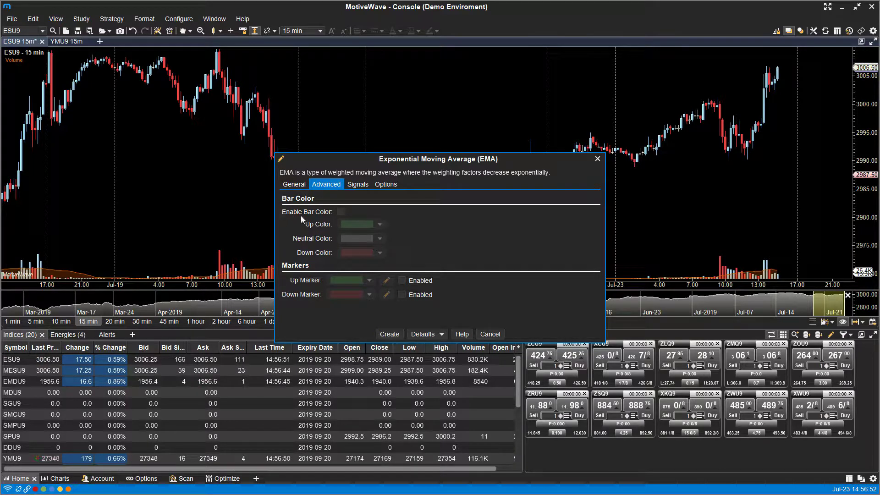
{"action": "left_click", "coordinate": [357, 184]}
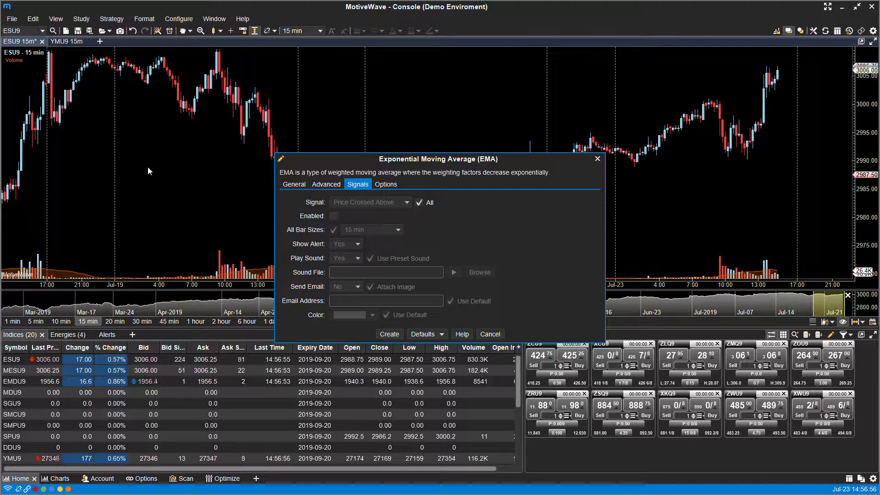
{"action": "left_click", "coordinate": [385, 184]}
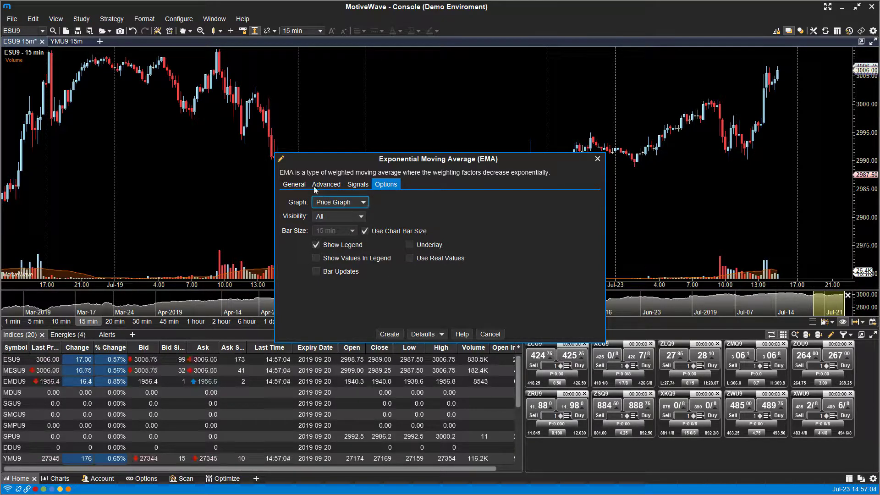
{"action": "left_click", "coordinate": [293, 183]}
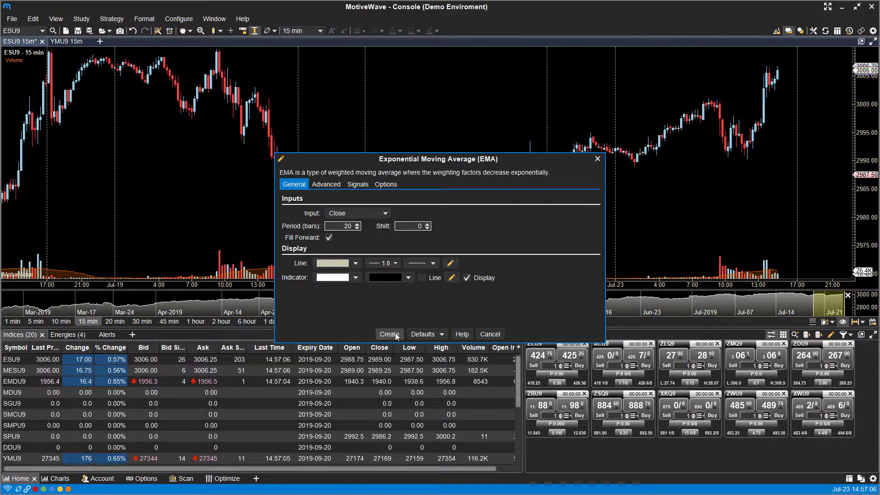
{"action": "left_click", "coordinate": [389, 333]}
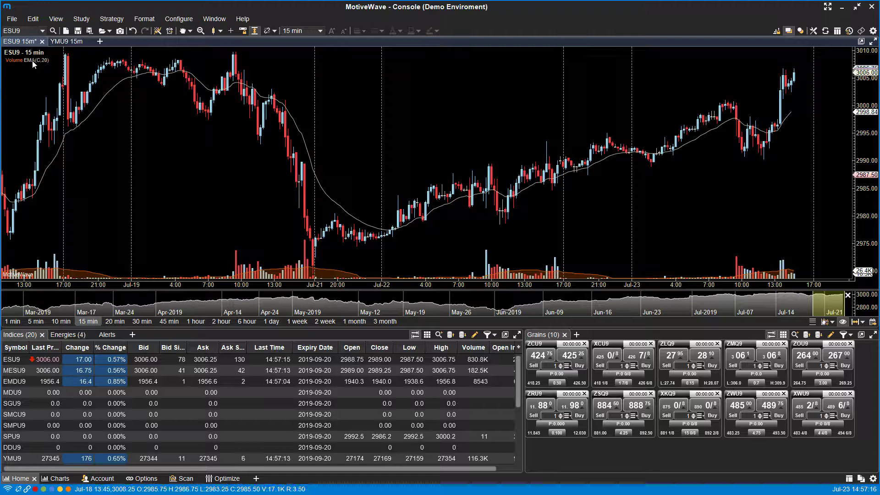
Add the RSI Bars study with default 14-period settings, colouring the ESU9 bars
{"action": "right_click", "coordinate": [264, 225]}
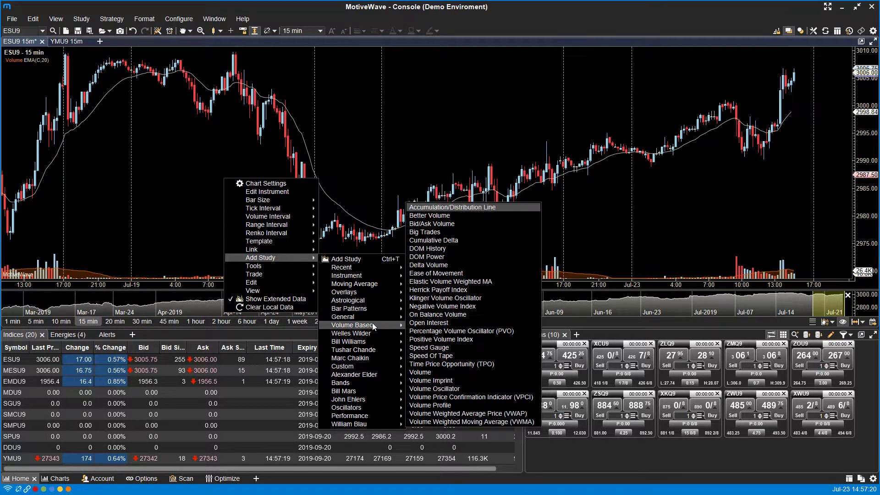
{"action": "mouse_move", "coordinate": [349, 341]}
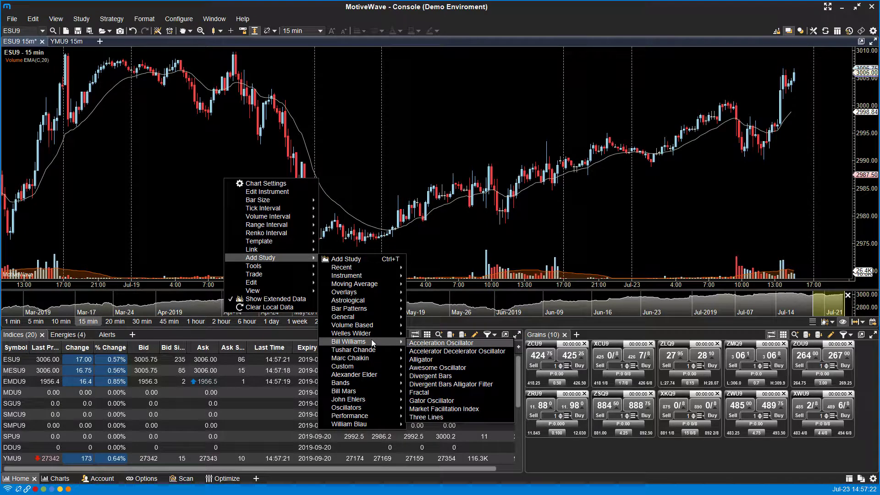
{"action": "mouse_move", "coordinate": [342, 316]}
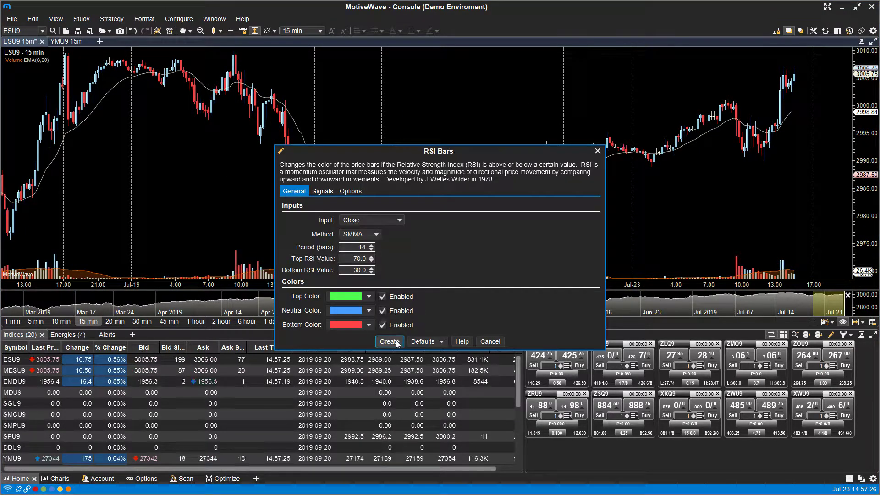
{"action": "left_click", "coordinate": [389, 341]}
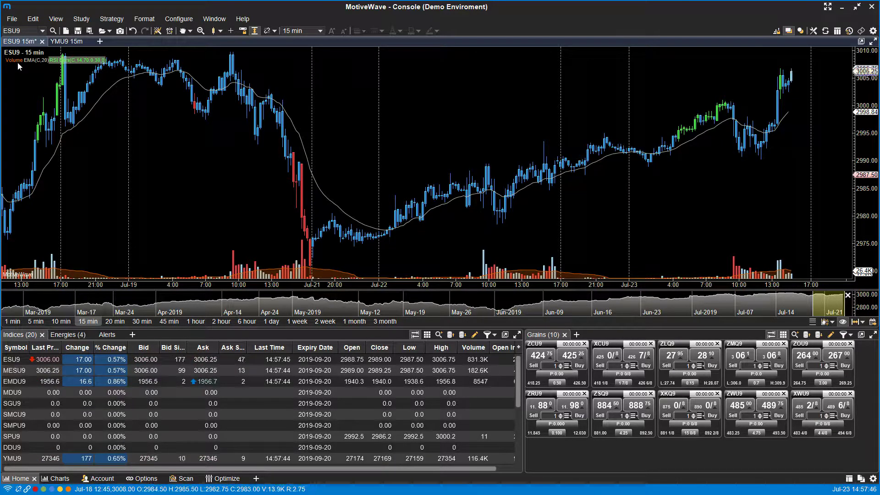
Delete the EMA and RSI Bars studies from the chart legend, leaving plain price bars
{"action": "right_click", "coordinate": [34, 61]}
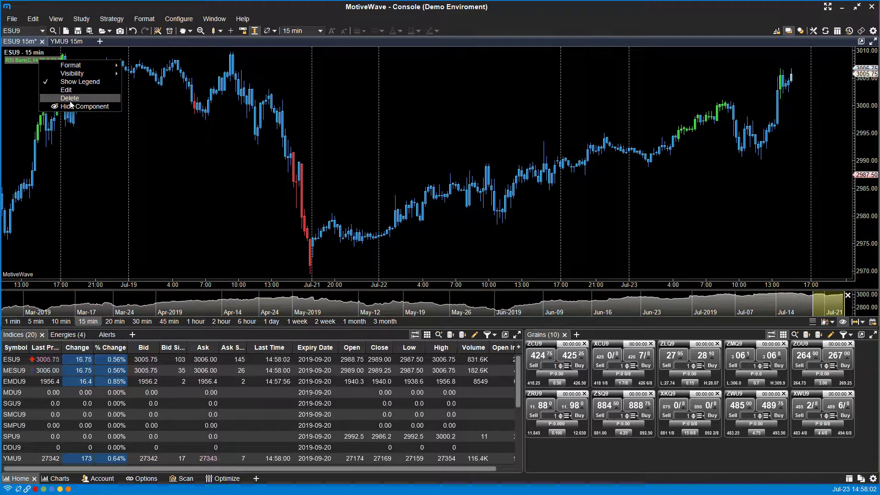
{"action": "left_click", "coordinate": [70, 98]}
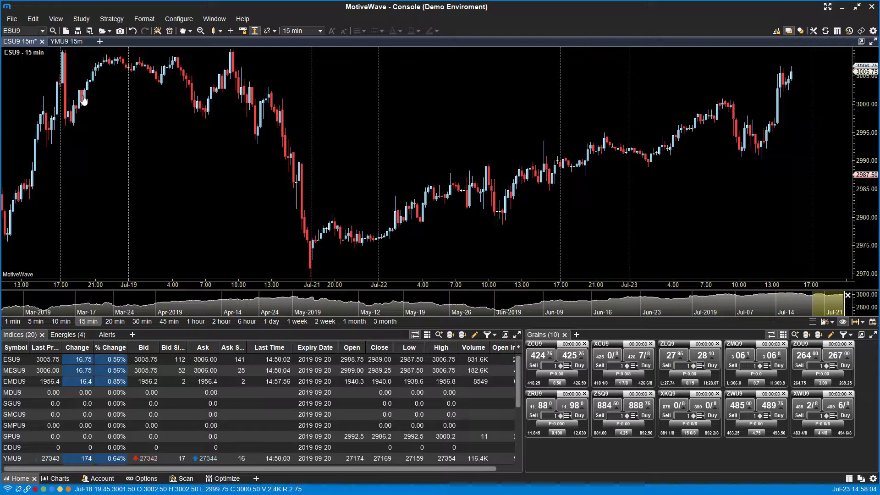
{"action": "mouse_move", "coordinate": [85, 100]}
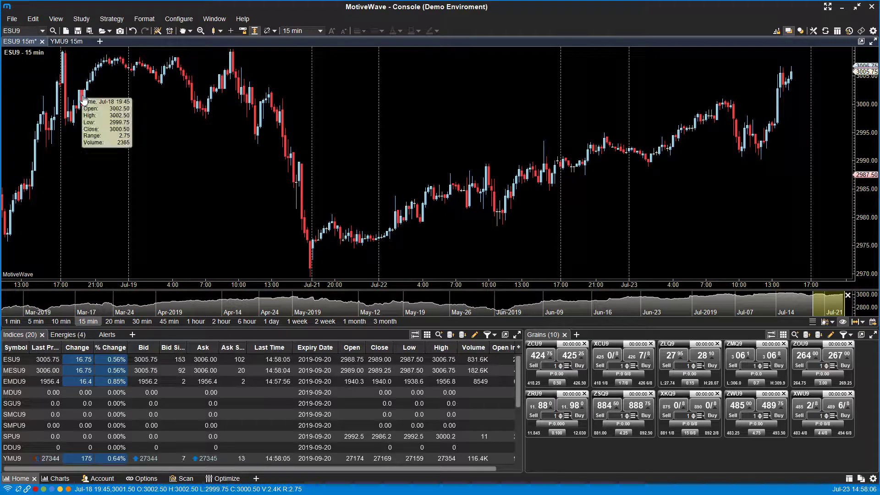